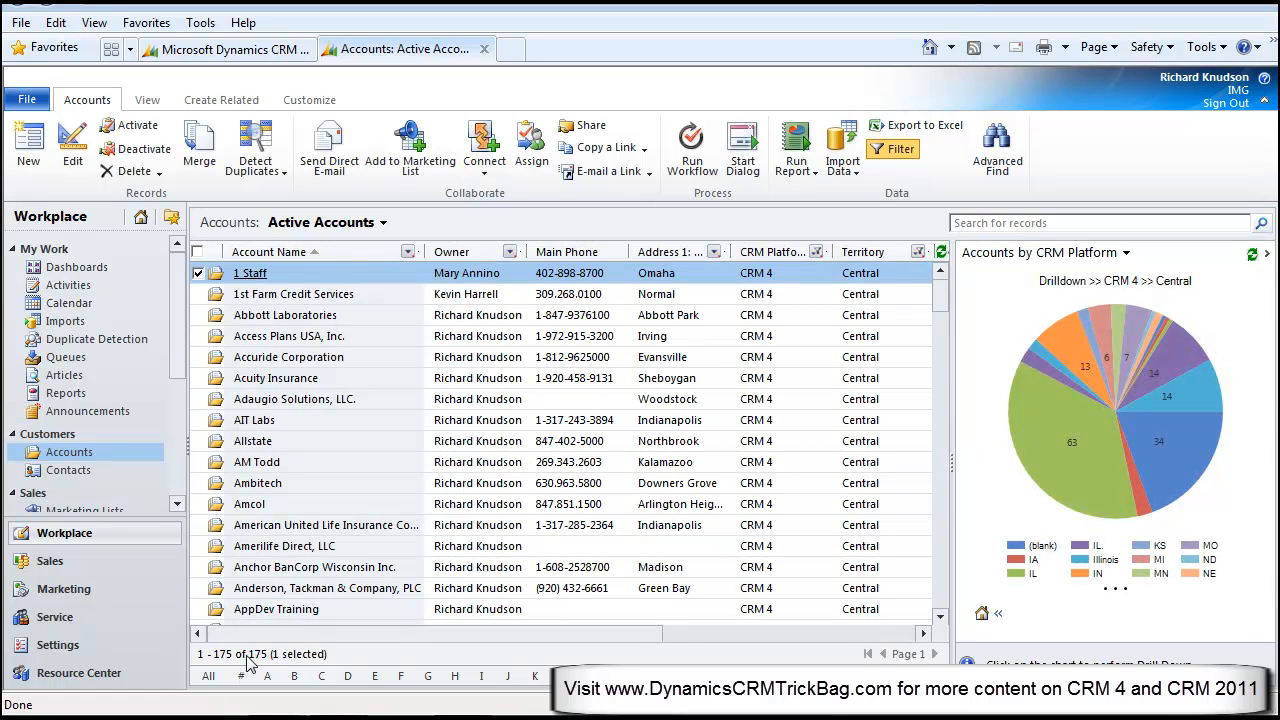
pyautogui.moveTo(1090, 428)
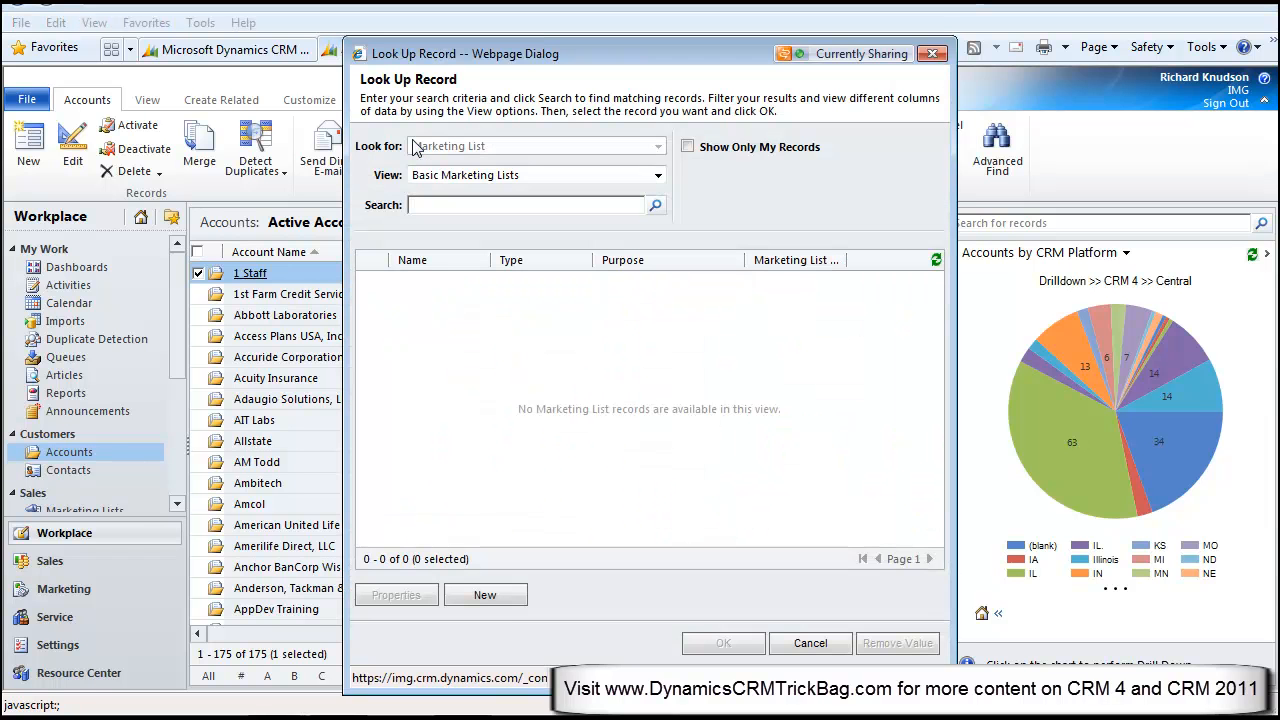
pyautogui.moveTo(492, 604)
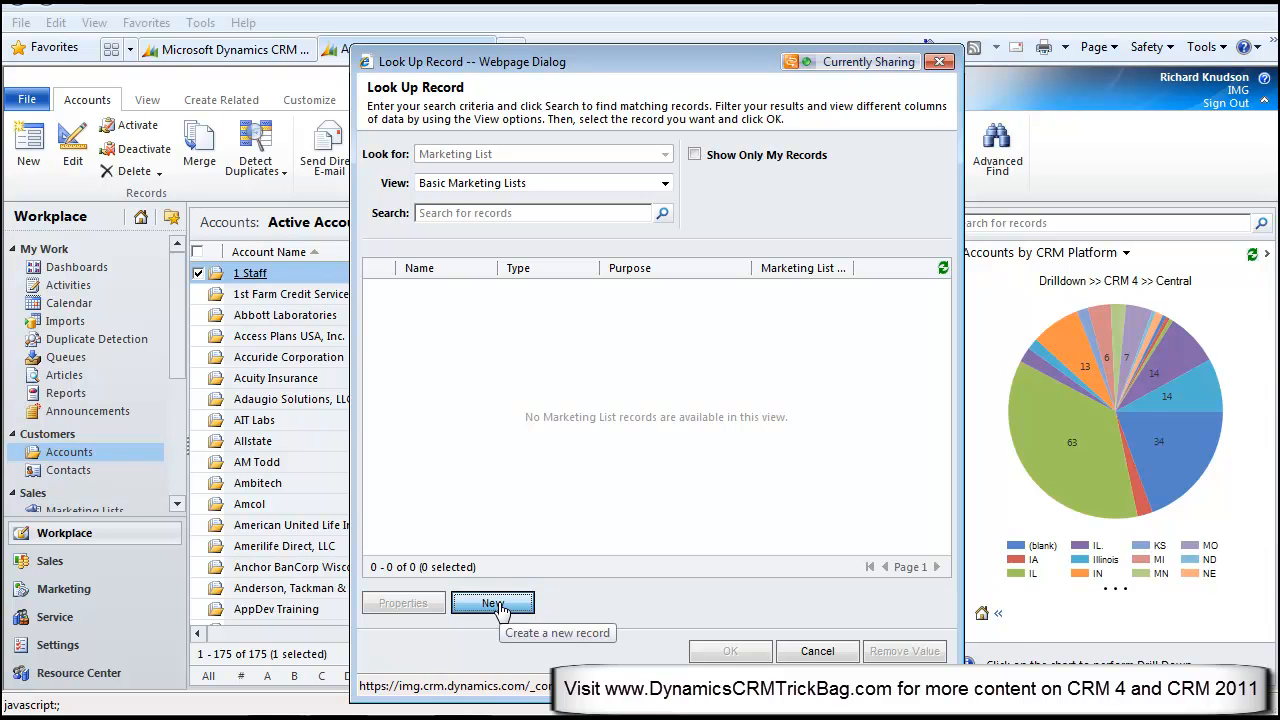